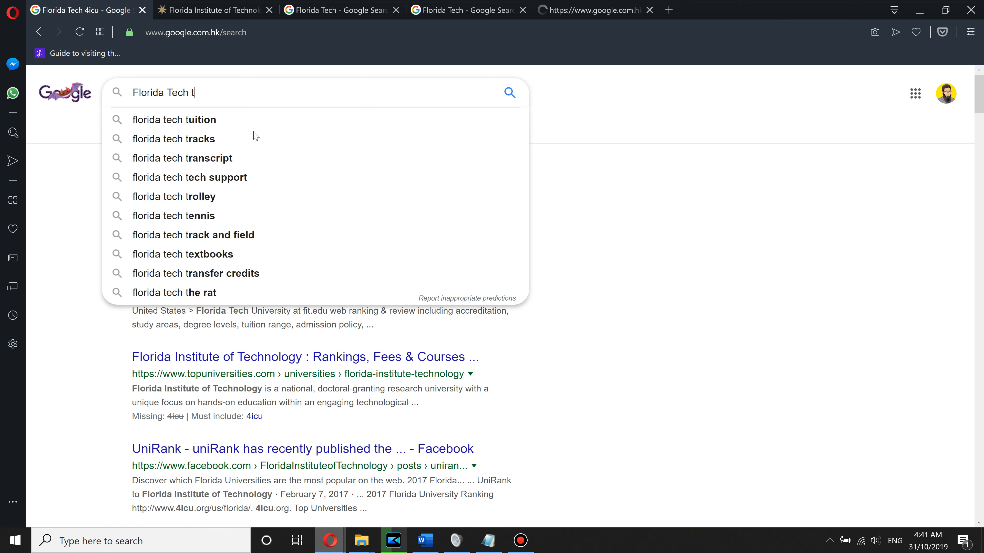
Run the Google search for 'florida tech tuition' from the suggested completion.
click(174, 120)
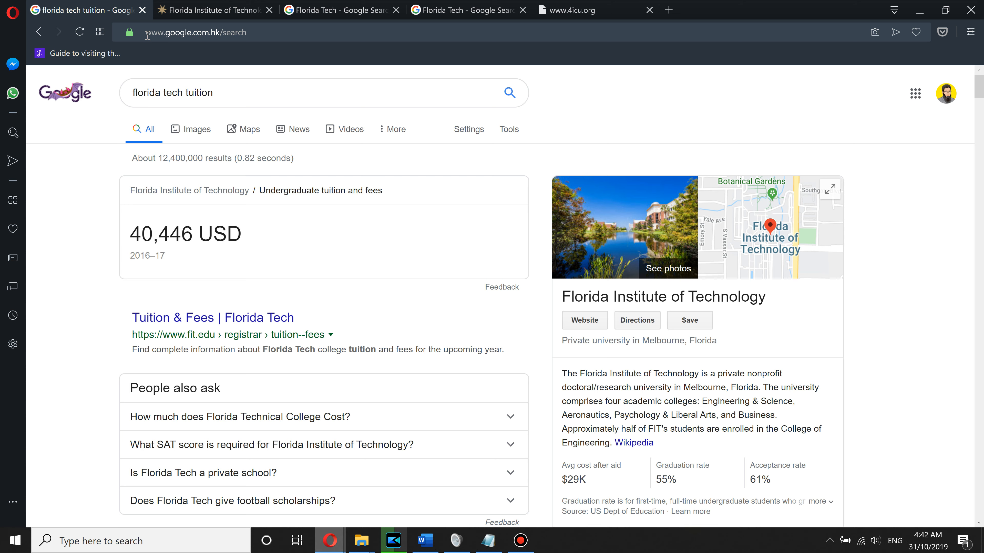
mouse_move(309, 435)
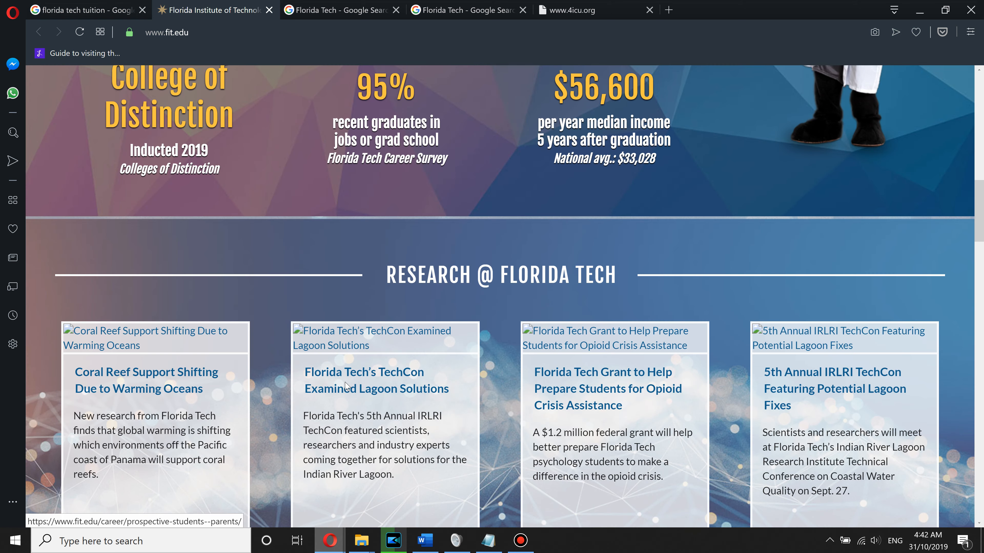
Scroll through the fit.edu site, then bring up the Florida Tech image results.
scroll(down, 3)
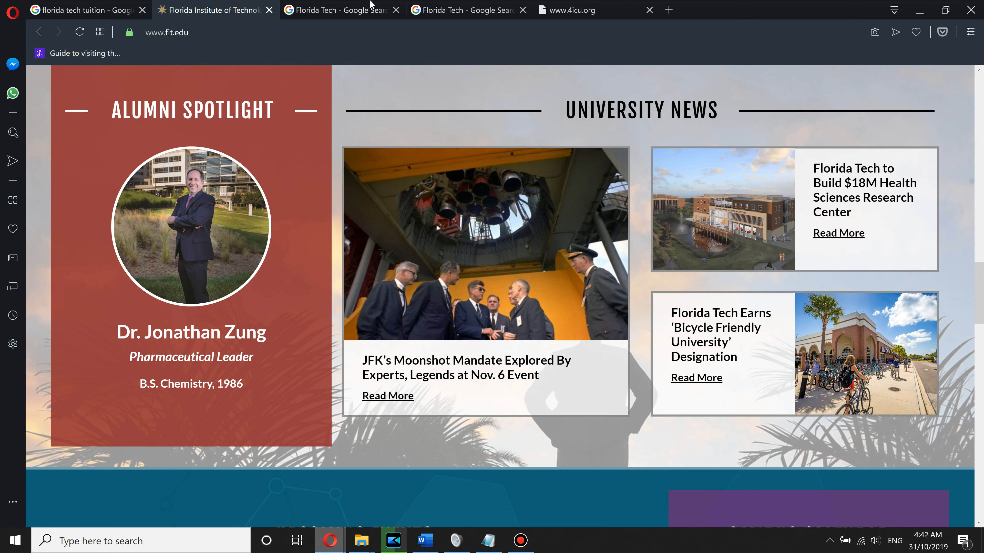
click(324, 10)
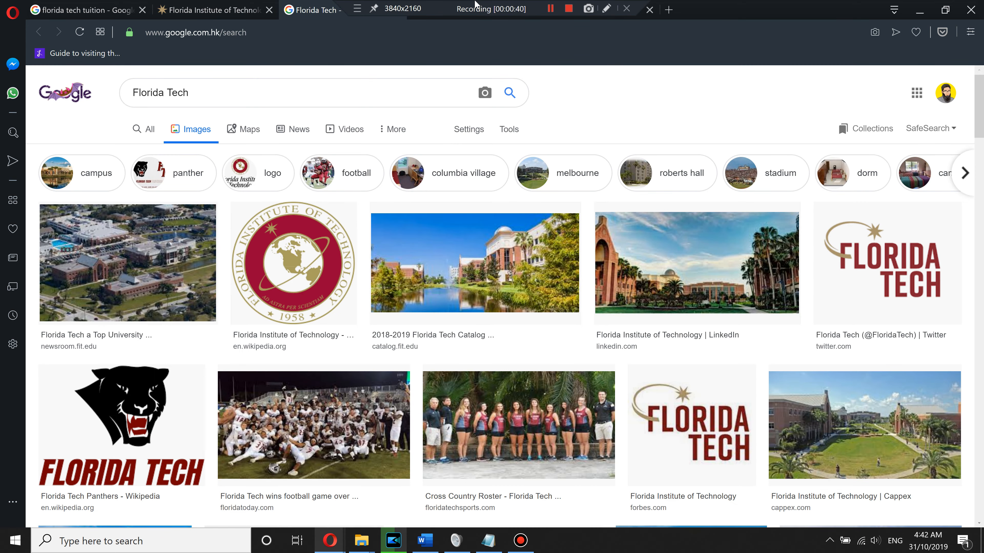
View the Florida Tech news results, then return to the tuition results showing 40,446 USD.
click(299, 129)
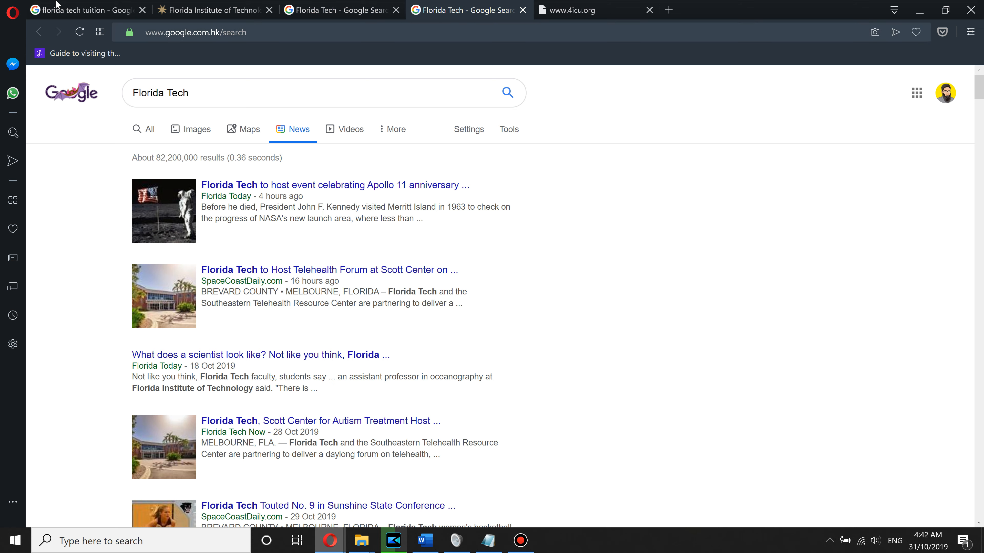
click(77, 9)
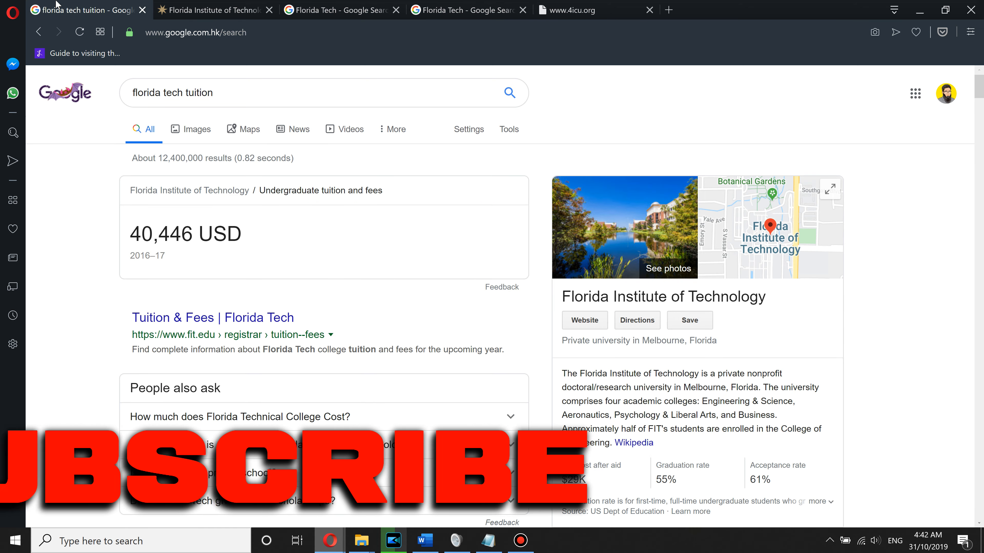